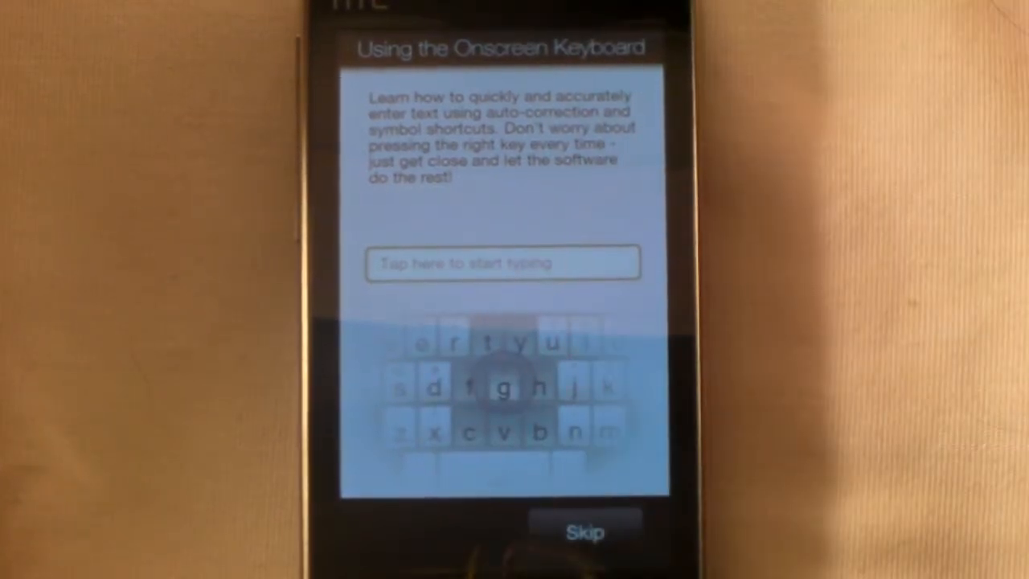
Skip the Using the Onscreen Keyboard tutorial to reach the Start screen
{"action": "left_click", "coordinate": [584, 532]}
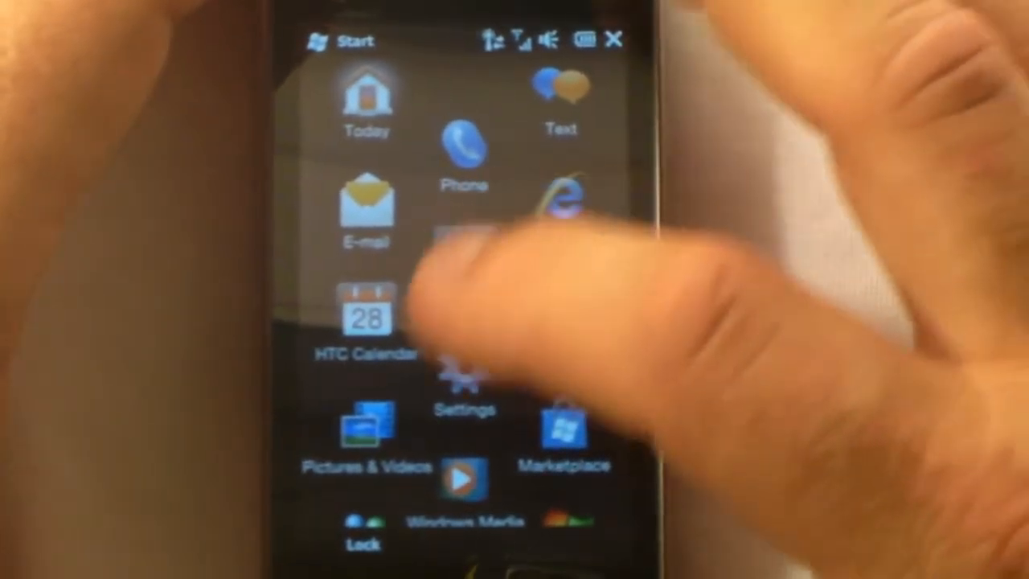
Open Settings from the Start menu to reach the HTC Settings tab
{"action": "left_click", "coordinate": [465, 385]}
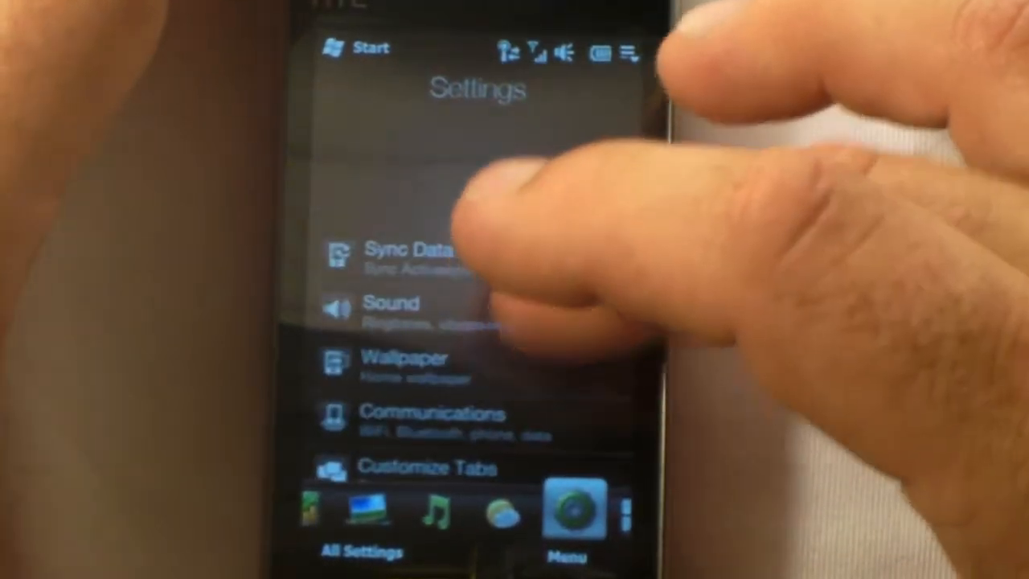
{"action": "scroll", "scroll_direction": "up", "scroll_amount": 3}
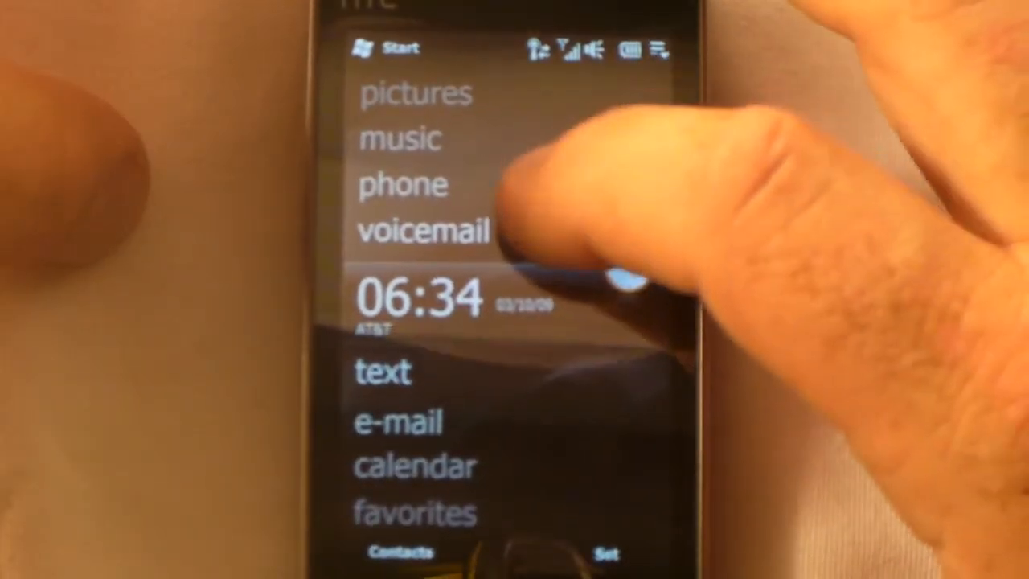
Expand the music entry on the default Today screen to show Play All Songs
{"action": "left_click", "coordinate": [399, 138]}
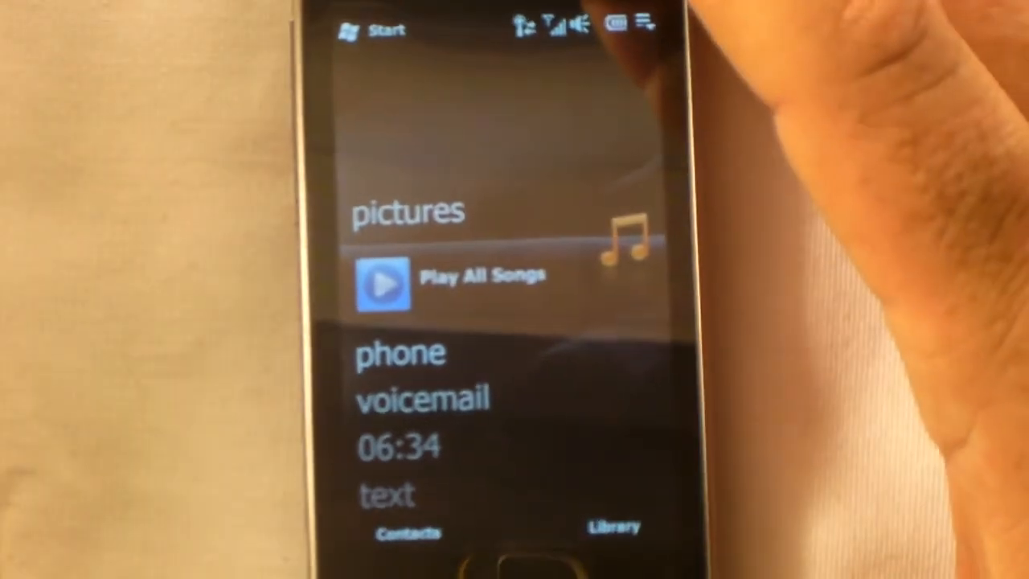